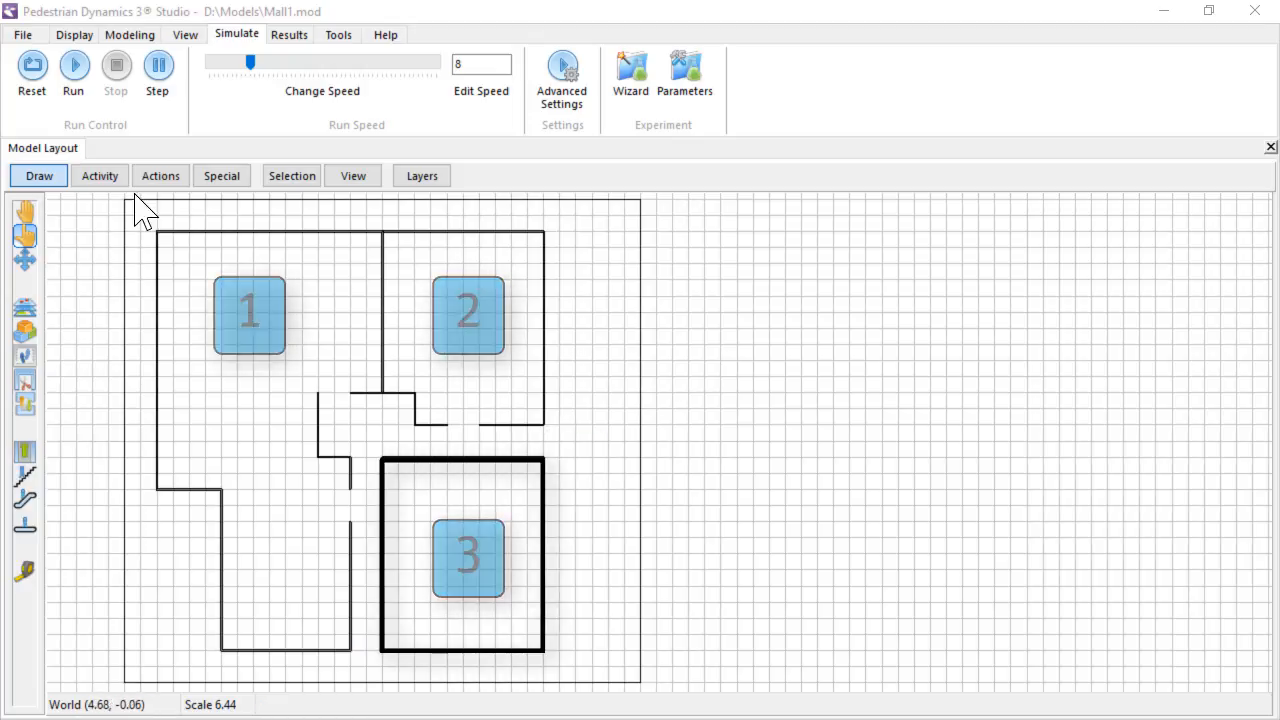
# Switch to the Activity tools to place entry-exit areas at the corridor openings.
pyautogui.click(100, 176)
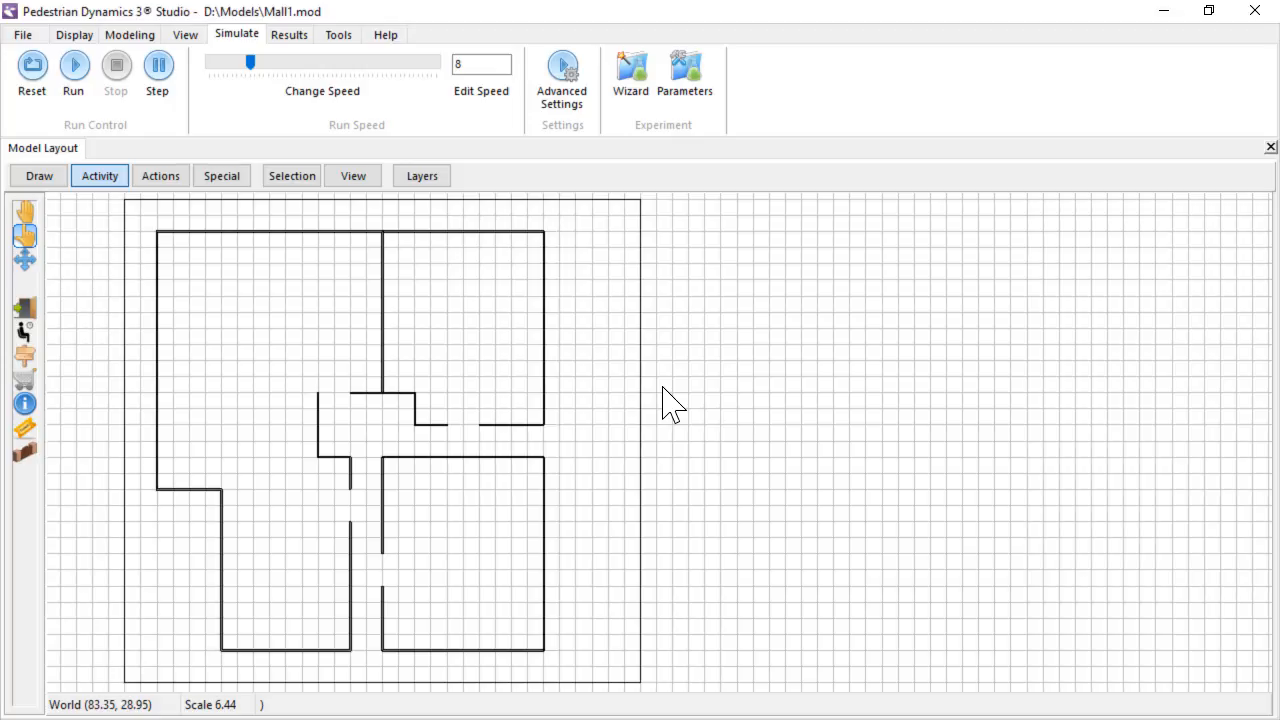
pyautogui.moveTo(80, 330)
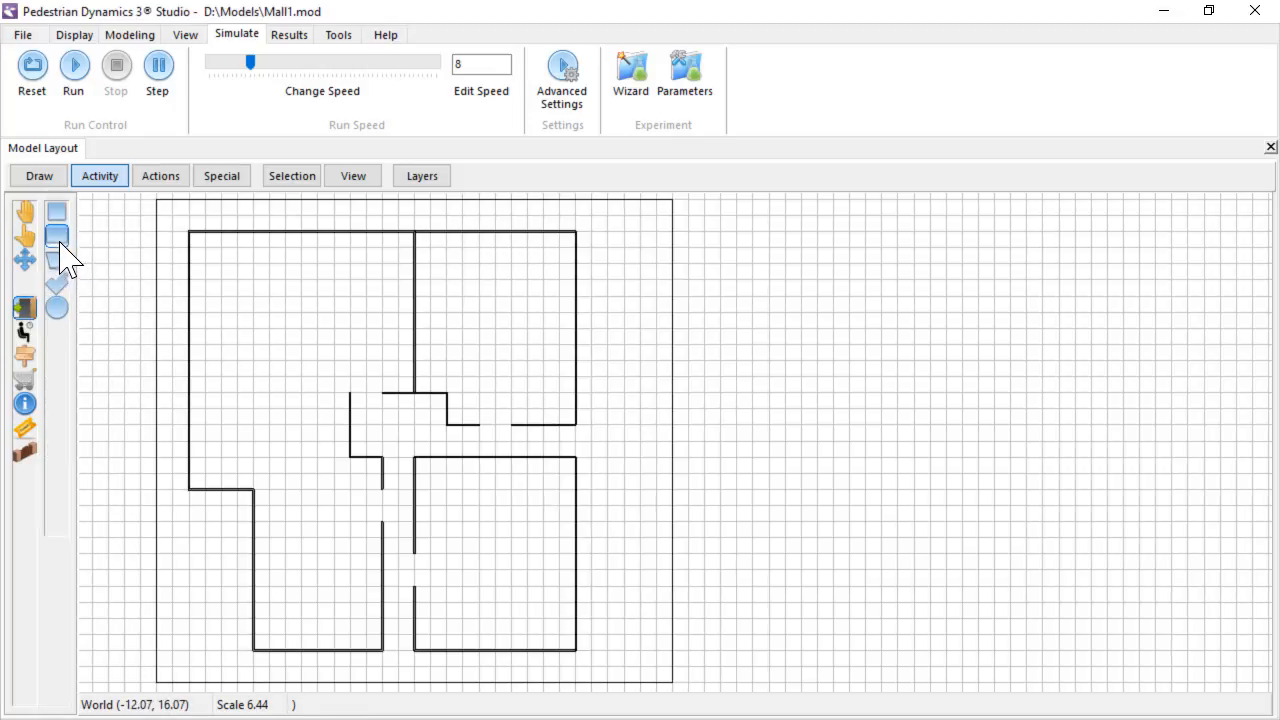
pyautogui.moveTo(560, 444)
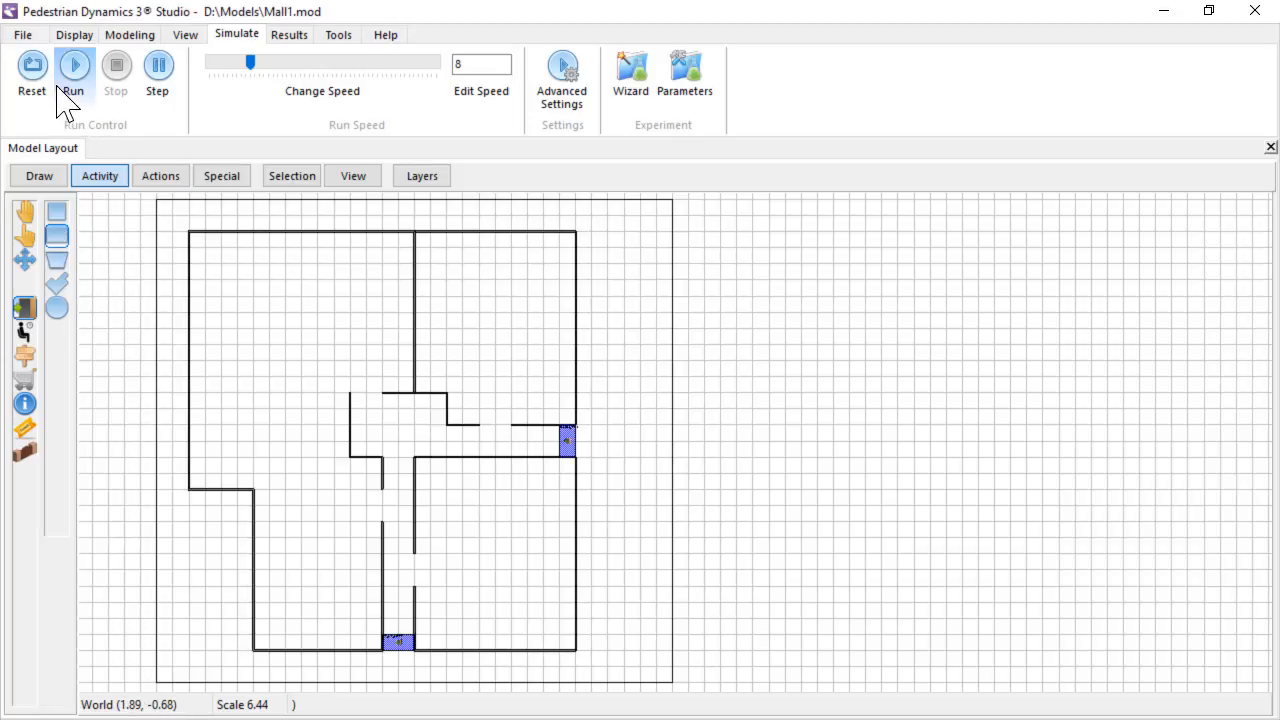
# Run the simulation with agents walking between the two entry-exit areas, then stop it.
pyautogui.click(72, 64)
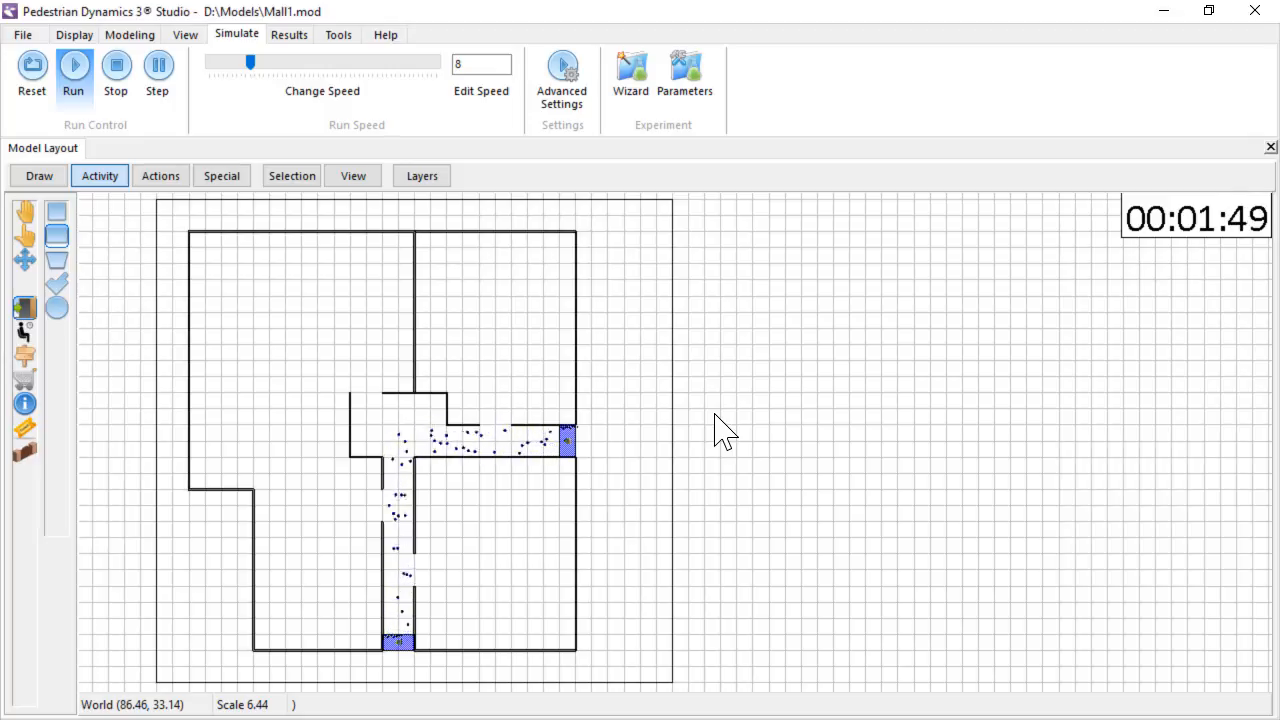
pyautogui.click(116, 64)
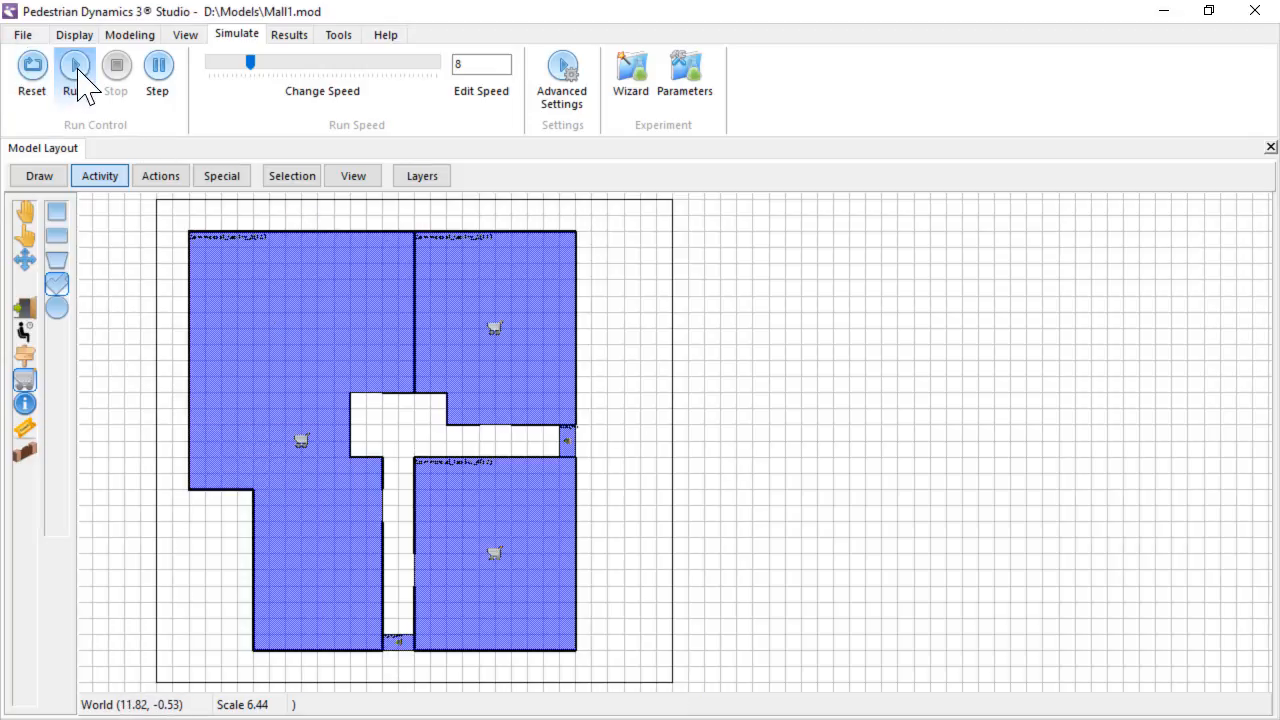
# Start the simulation after covering the three shop rooms with commercial activity areas.
pyautogui.click(72, 72)
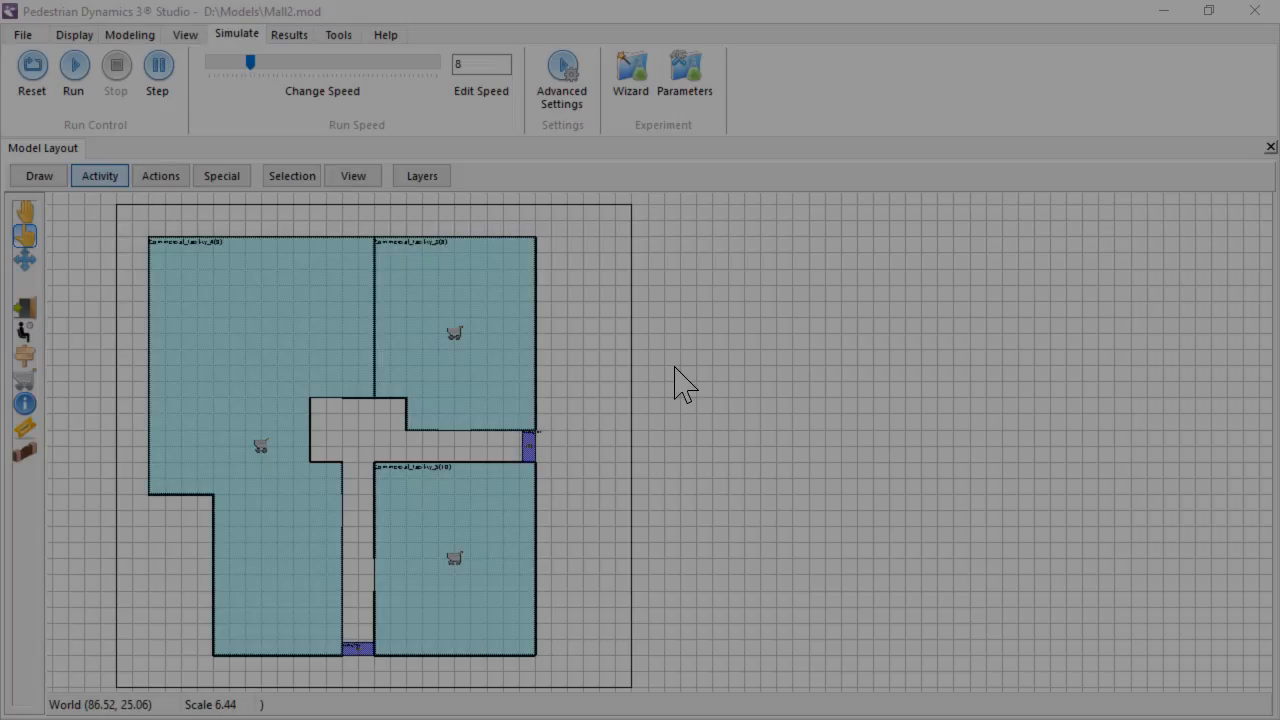
# Reset and rerun the simulation so agents wander into the three shop areas.
pyautogui.click(32, 70)
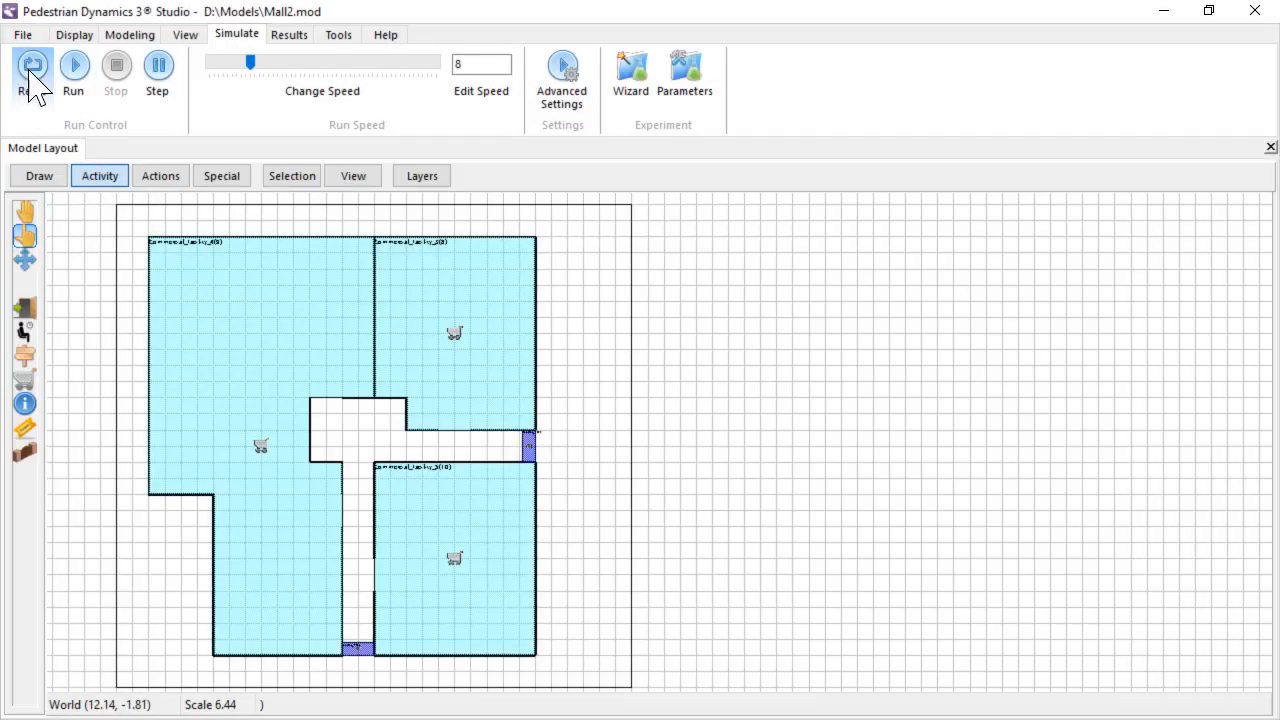
pyautogui.click(72, 72)
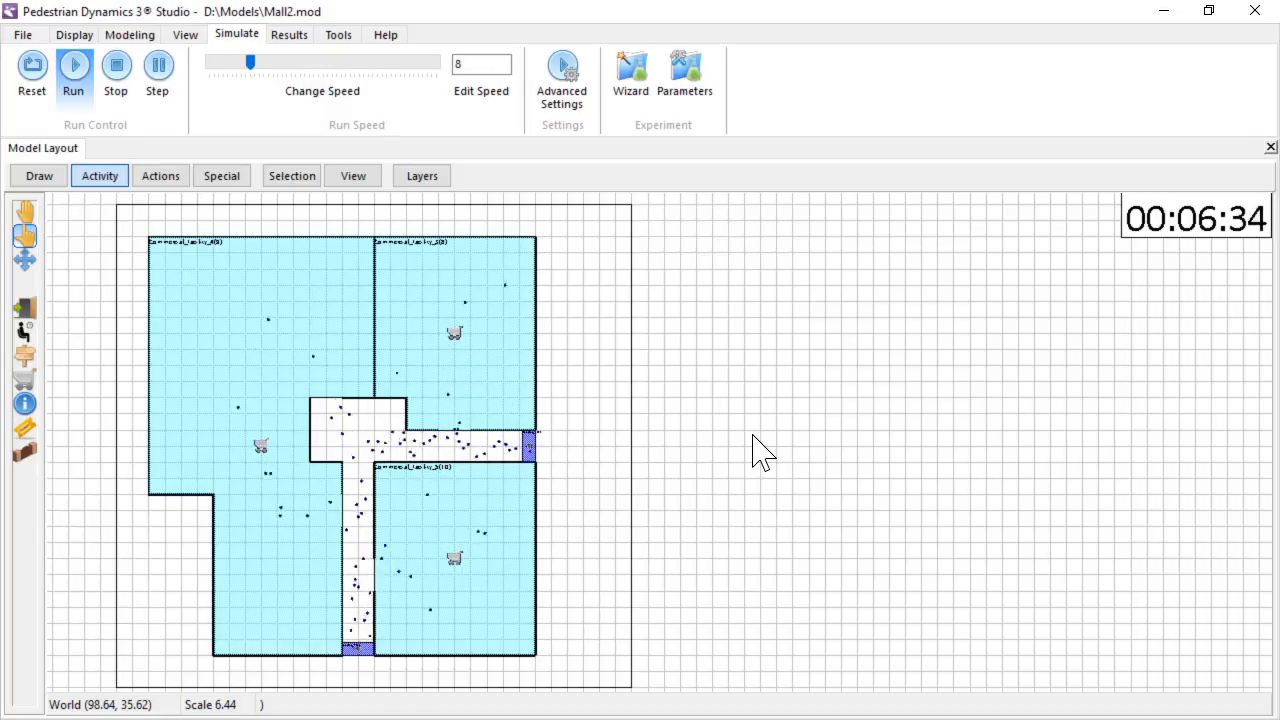
# Set Commercial_Facility_3's activity time to Uniform(2, 10) seconds.
pyautogui.click(500, 370)
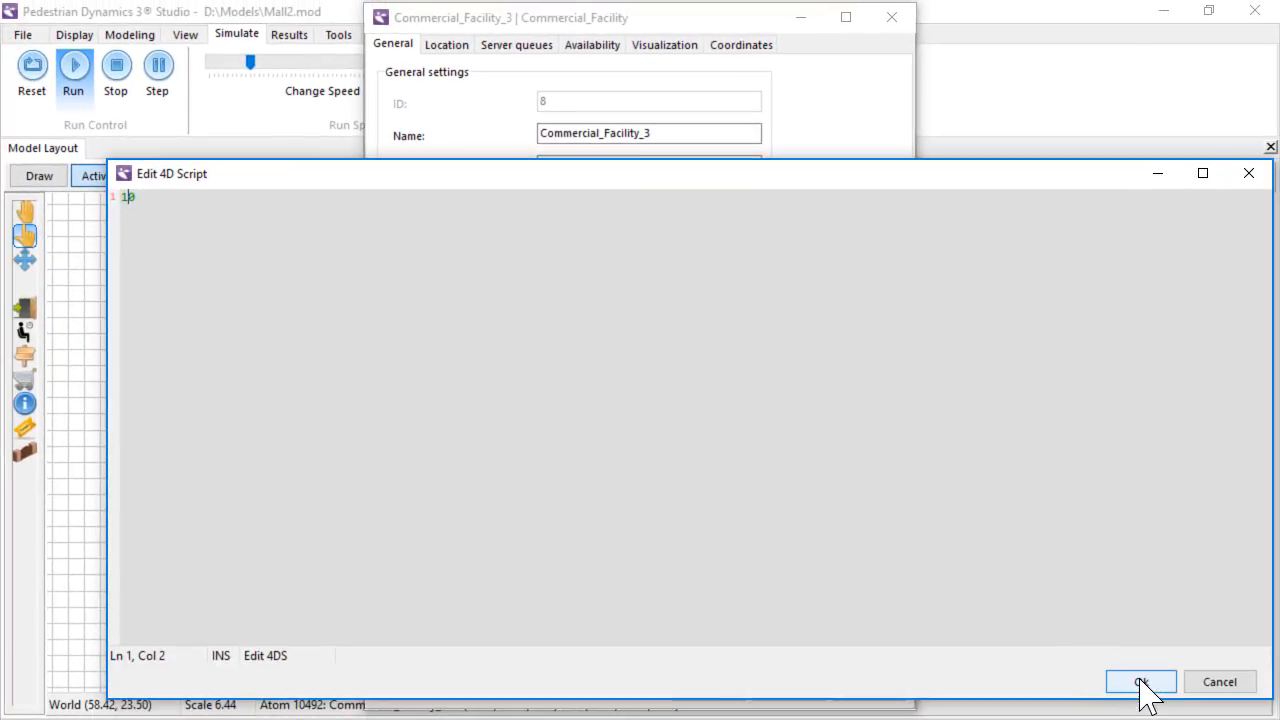
pyautogui.click(1140, 680)
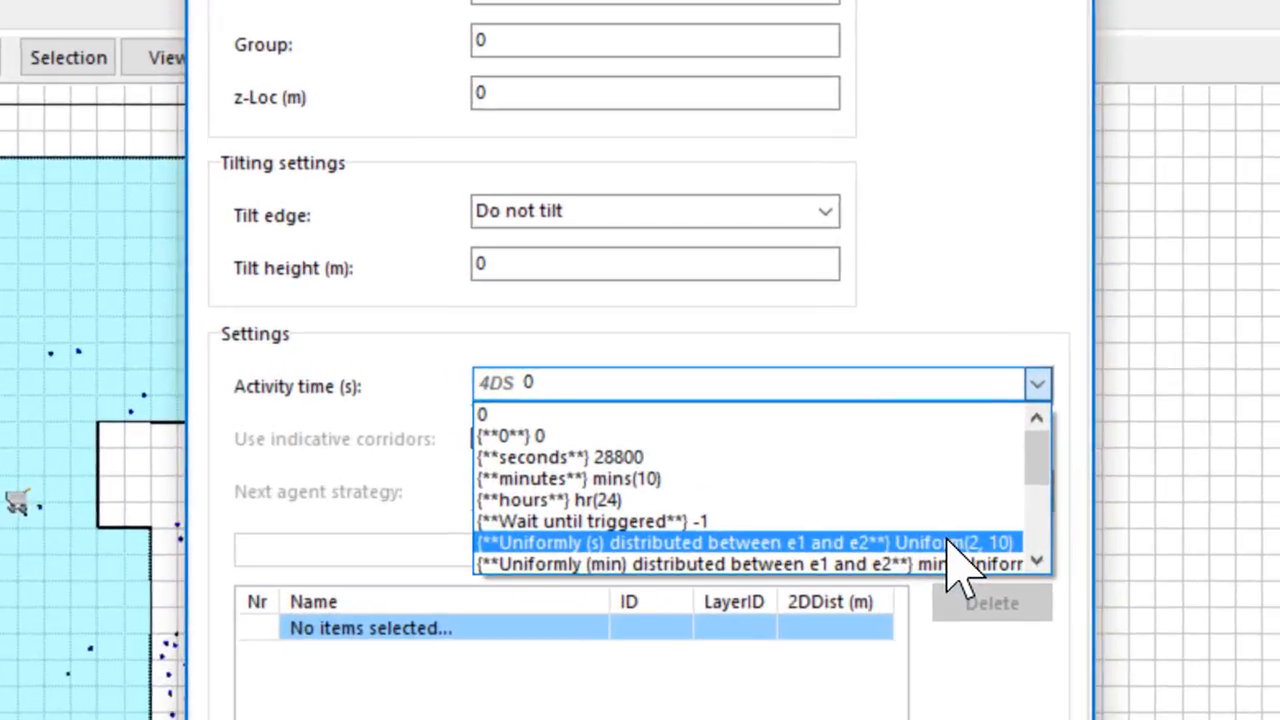
pyautogui.click(744, 542)
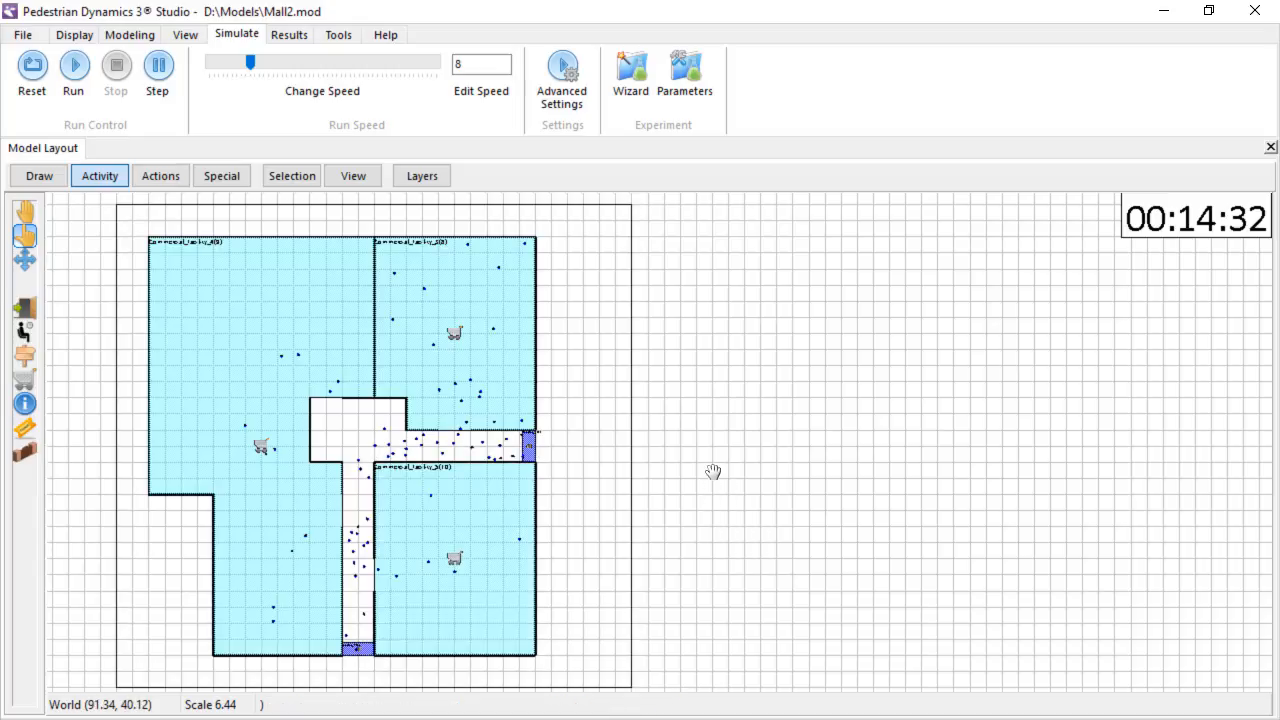
# Set Commercial_Facility_4's activity time to Wait until triggered (-1).
pyautogui.click(290, 340)
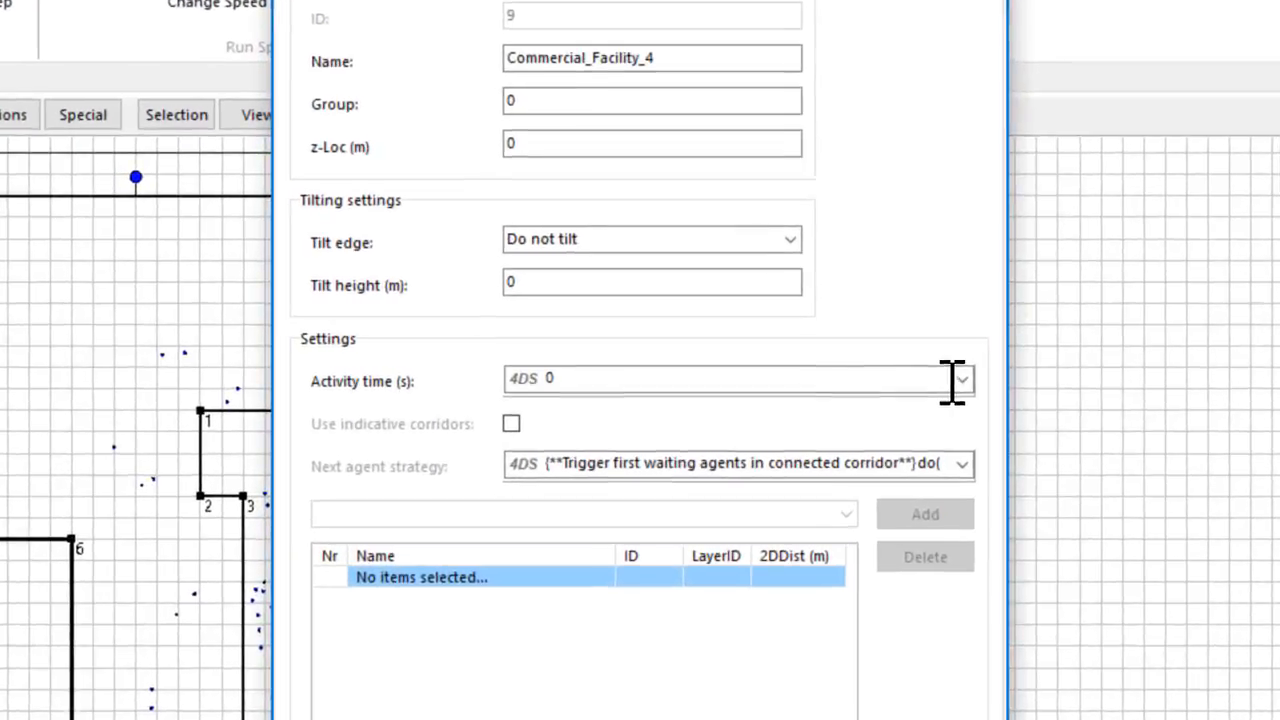
pyautogui.click(960, 378)
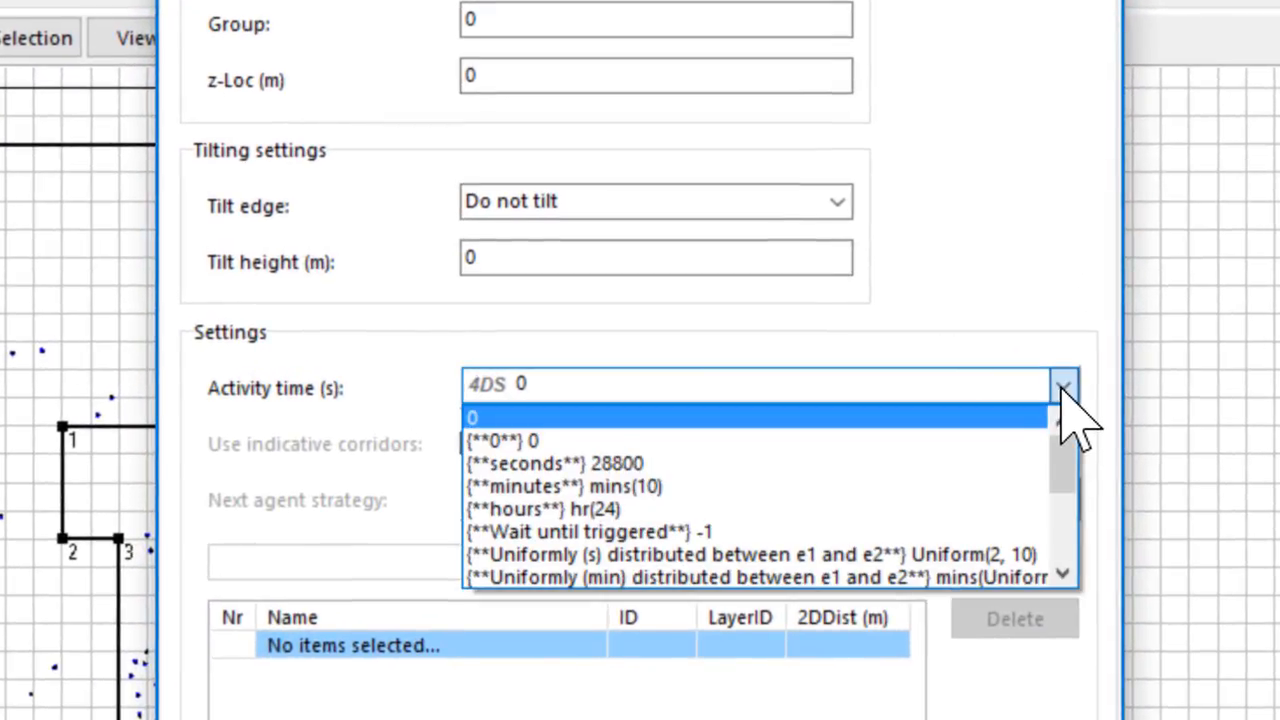
pyautogui.moveTo(1060, 440)
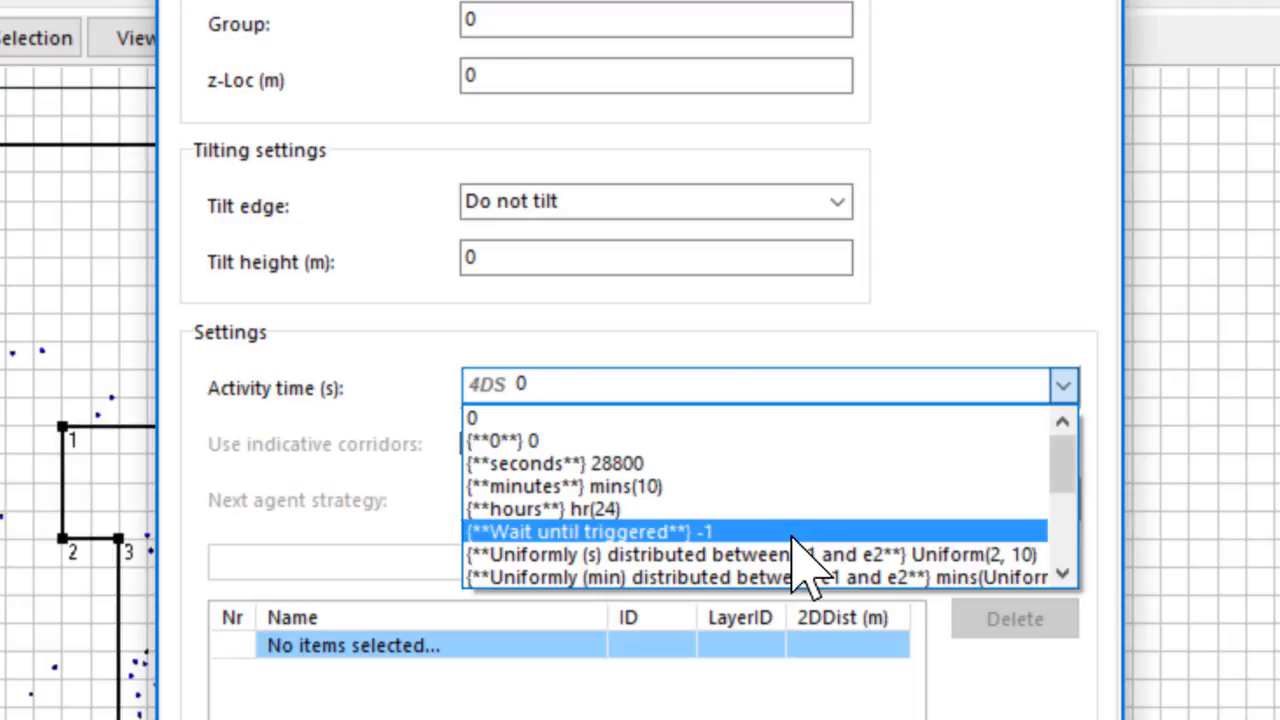
pyautogui.click(590, 532)
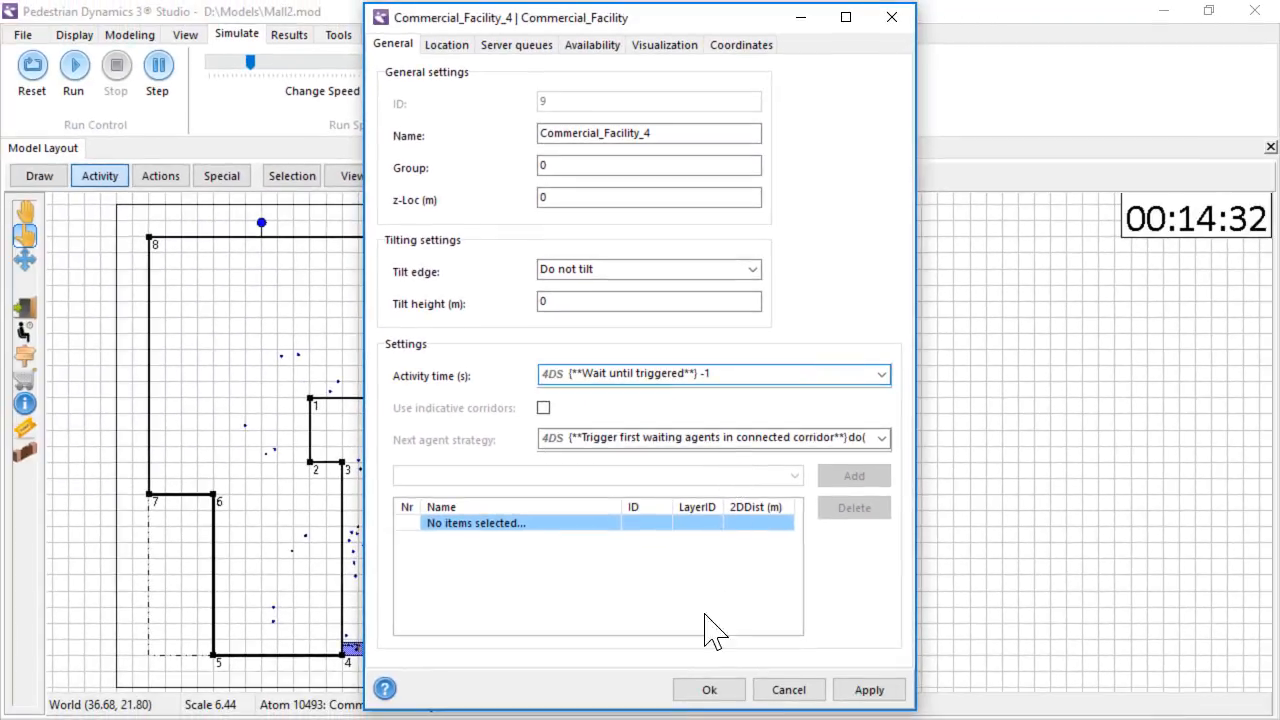
pyautogui.click(708, 688)
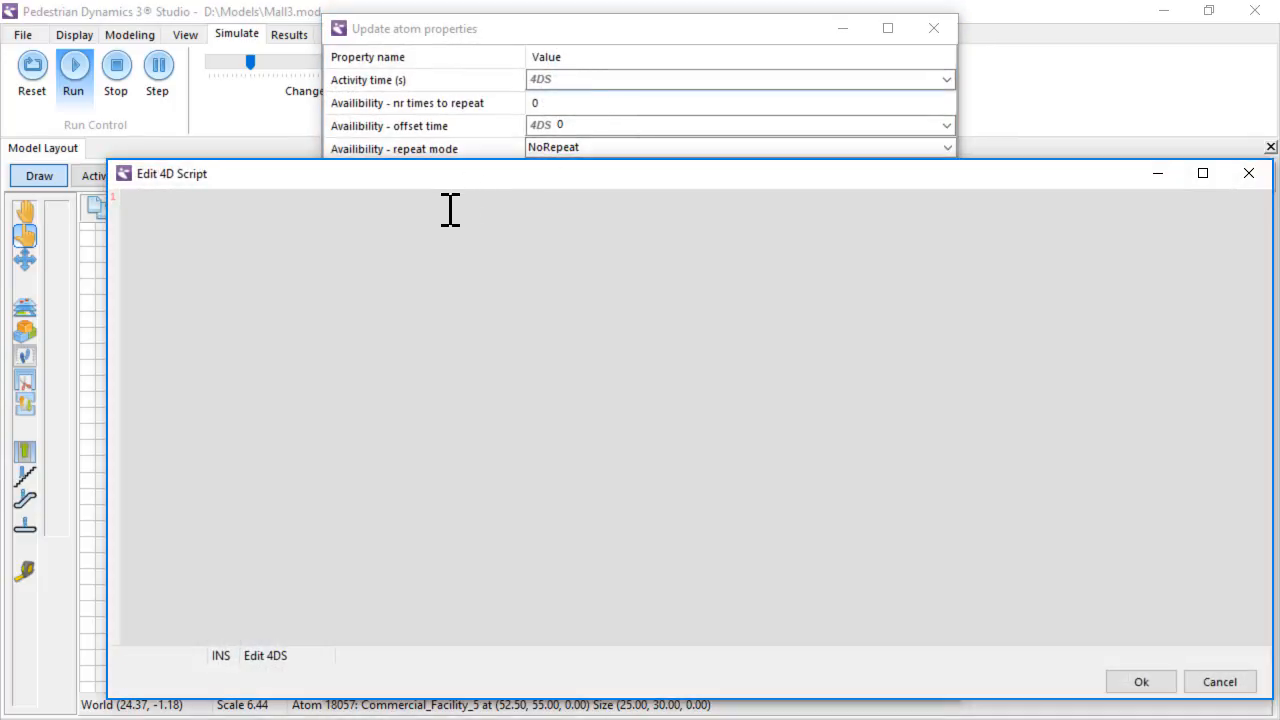
# Apply a 20-second activity time to the shop areas and verify it on Commercial_Facility_4.
pyautogui.write('20')
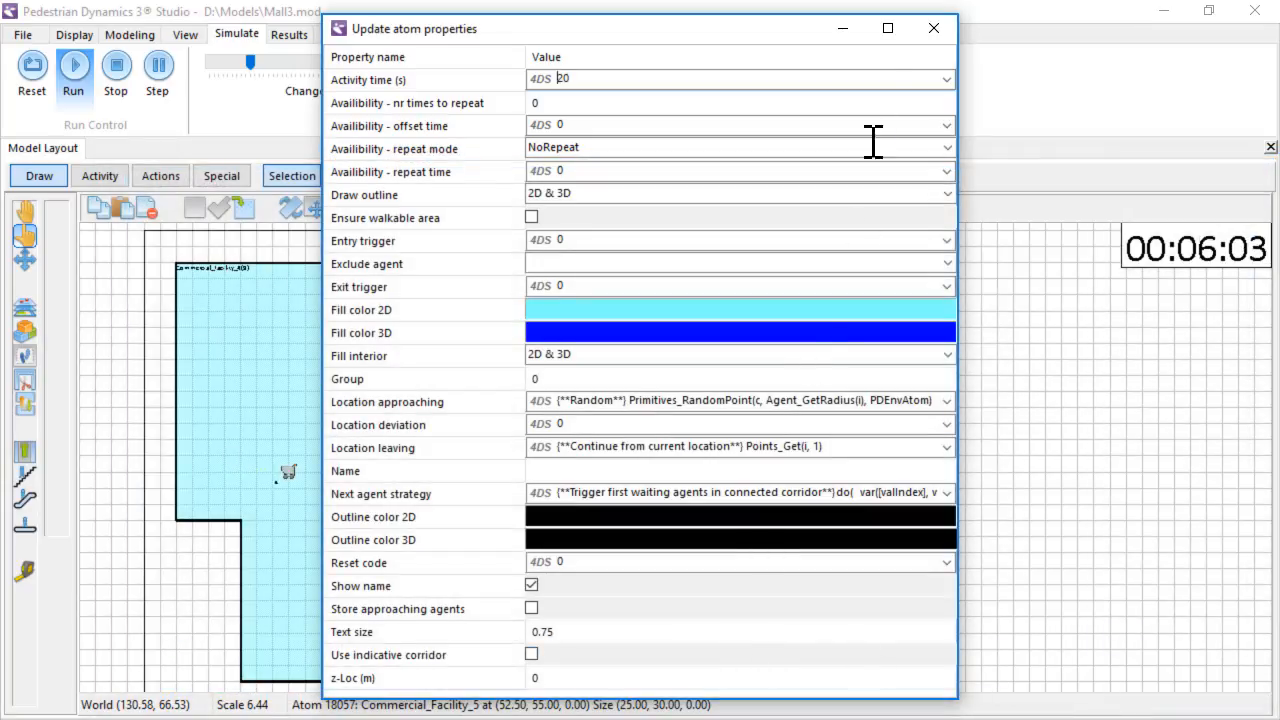
pyautogui.click(932, 28)
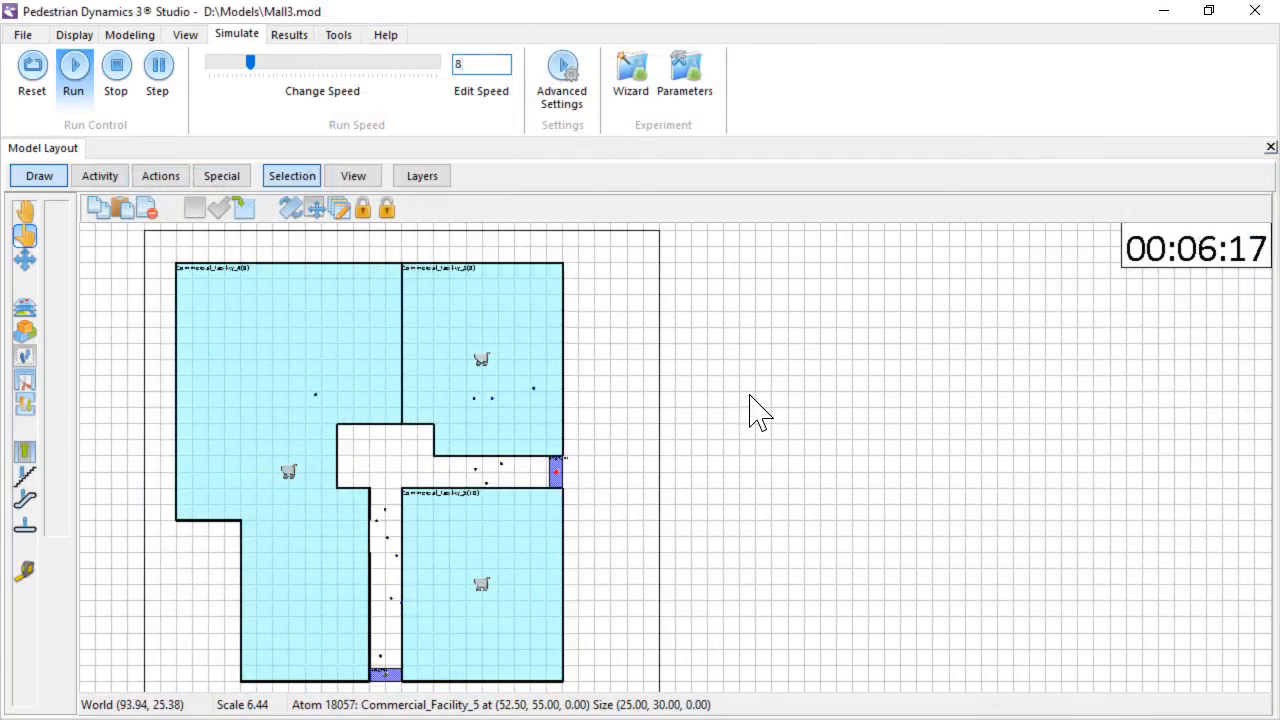
pyautogui.moveTo(336, 376)
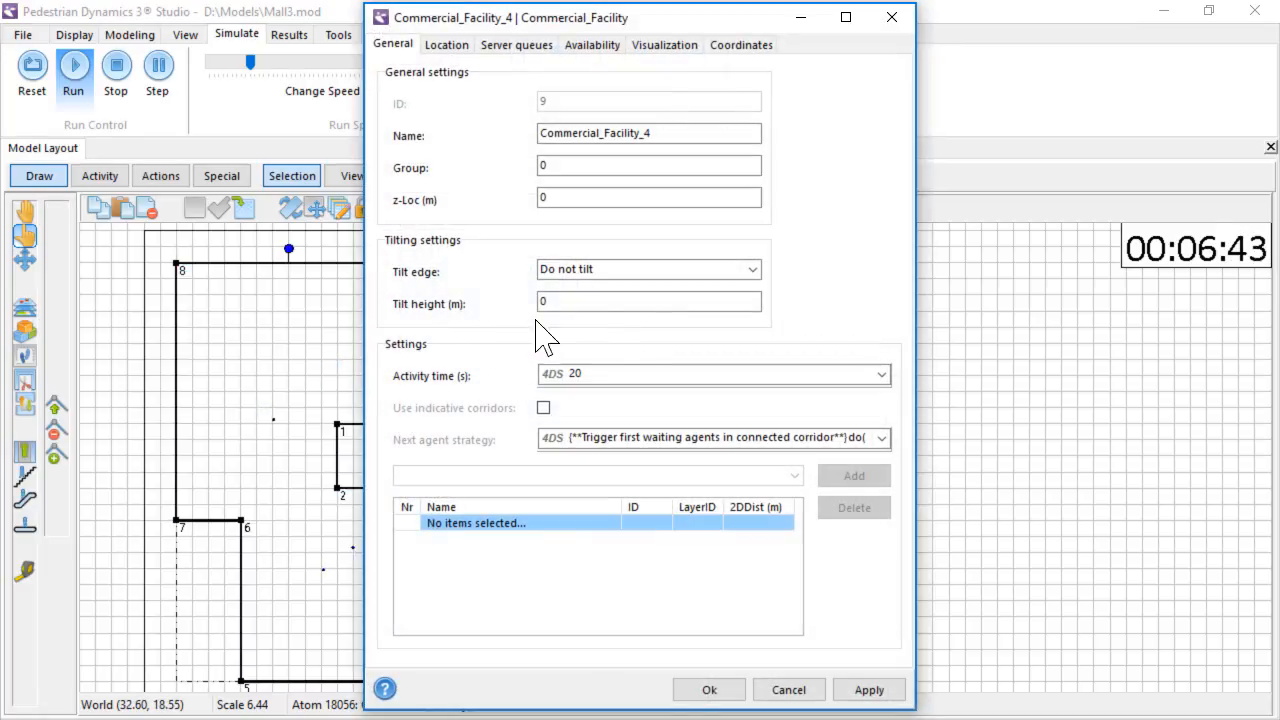
pyautogui.moveTo(638, 340)
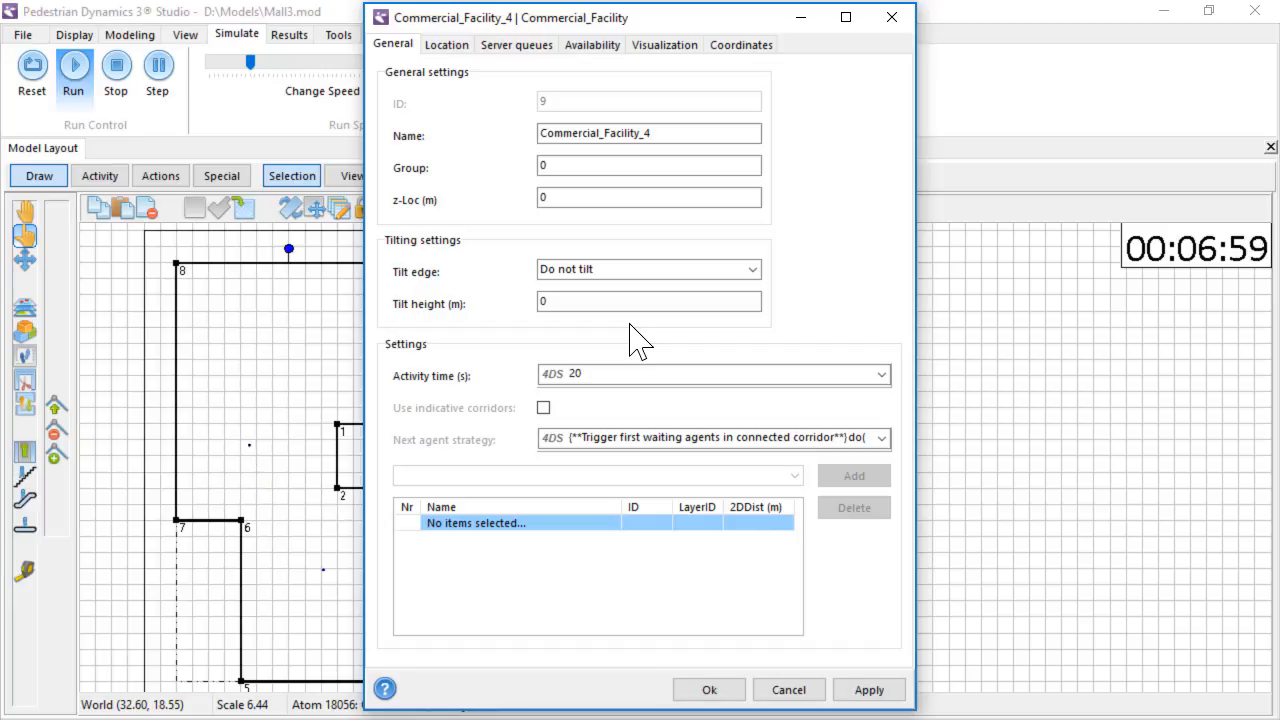
pyautogui.click(708, 688)
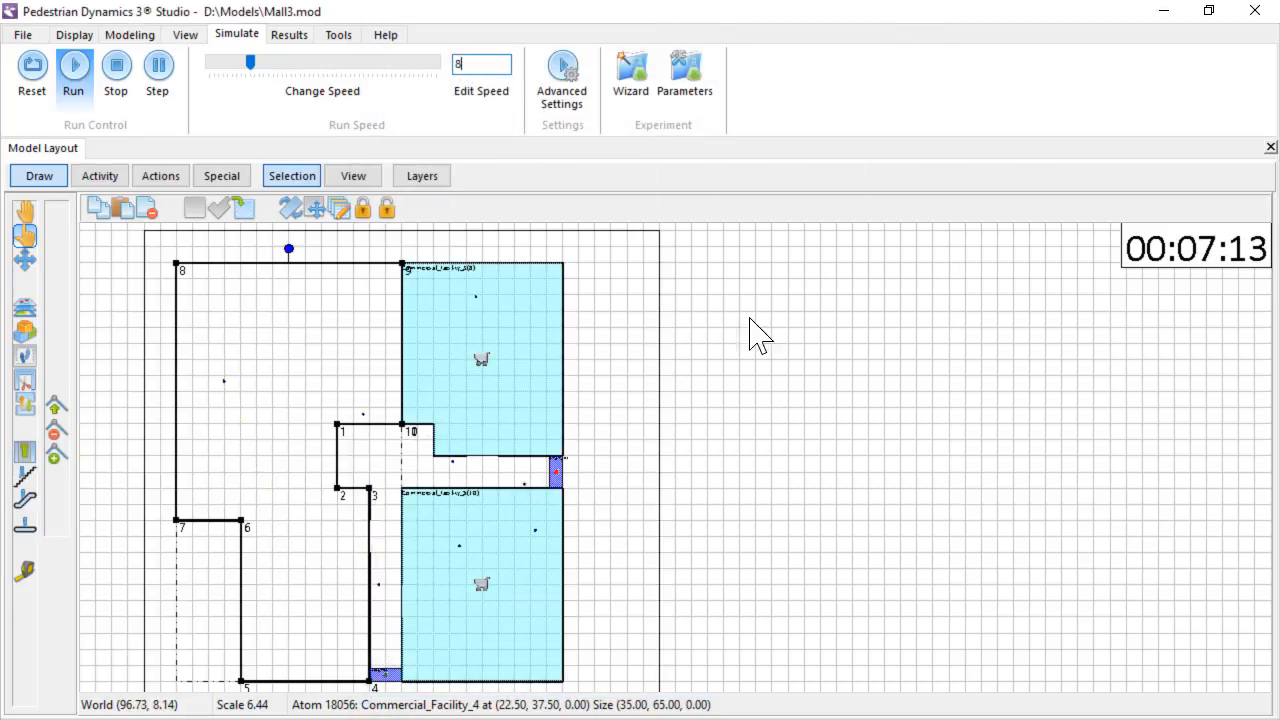